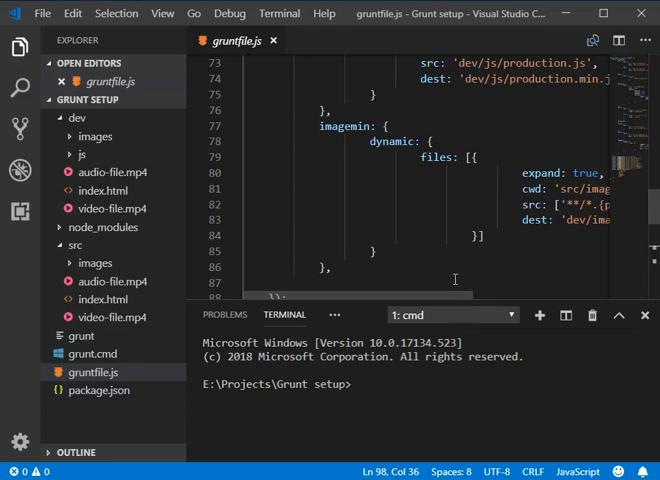
Collapse the Explorer sidebar and scroll through gruntfile.js to review the task configuration
click(388, 252)
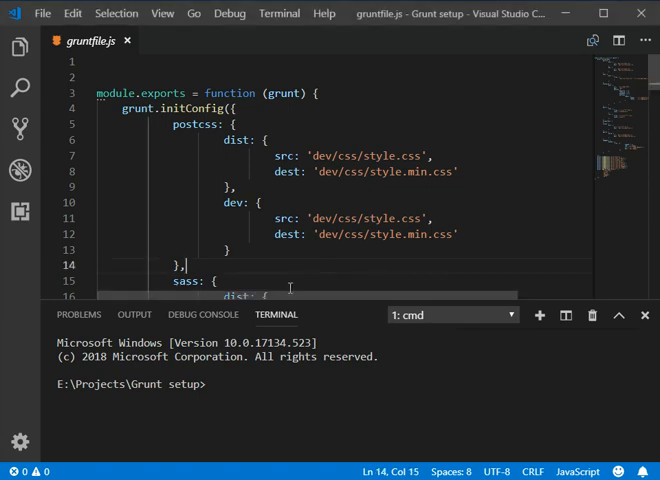
scroll(down, 3)
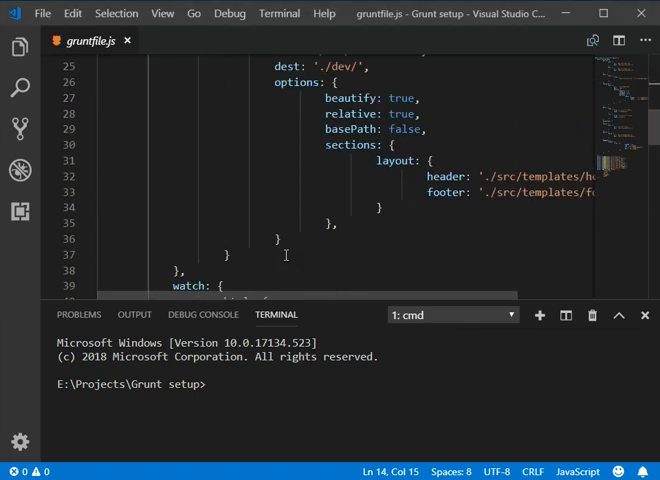
scroll(down, 3)
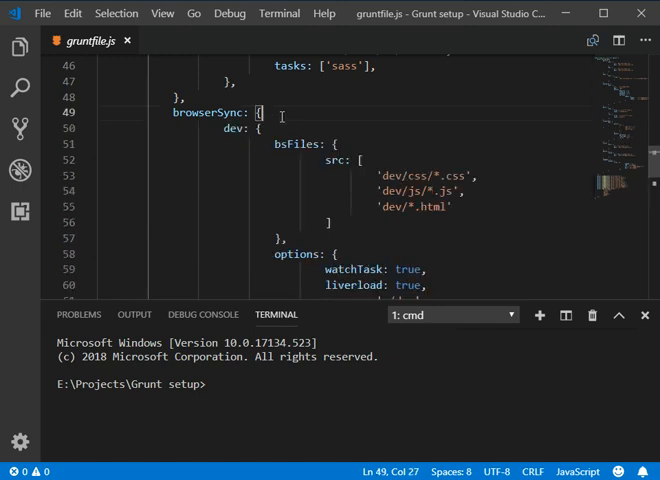
scroll(down, 3)
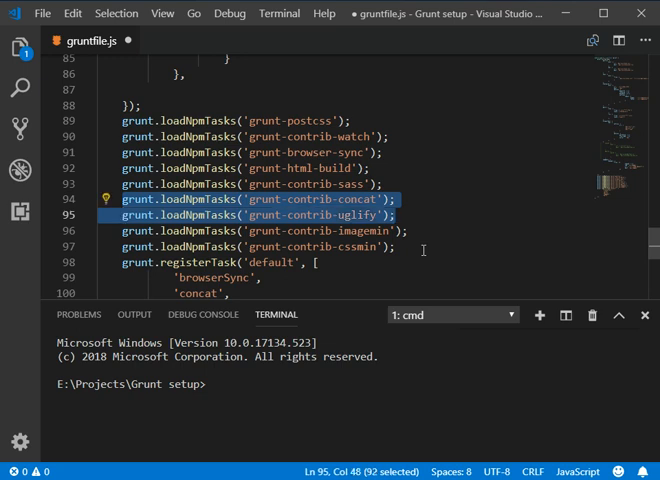
Comment out the concat and uglify loadNpmTasks lines, then begin a grunt command in the terminal
key(ctrl+/)
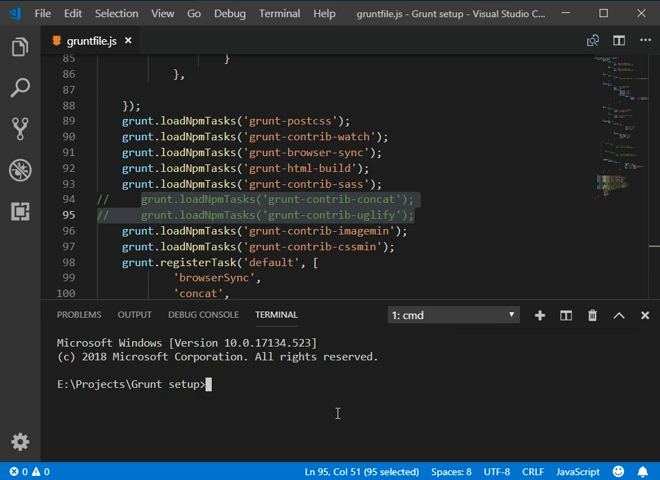
text(grunt)
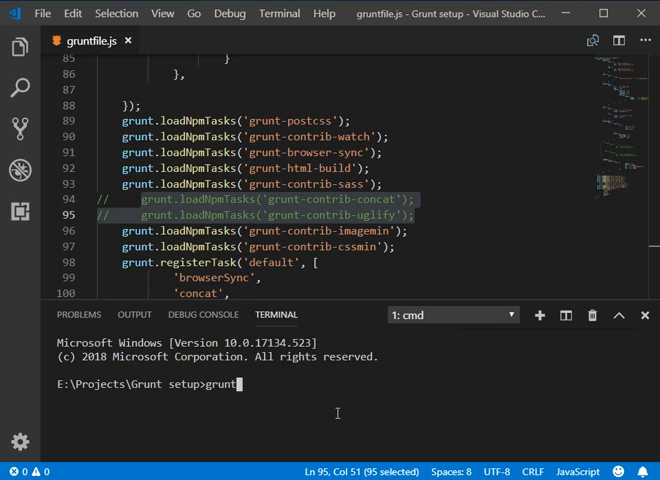
text(npm)
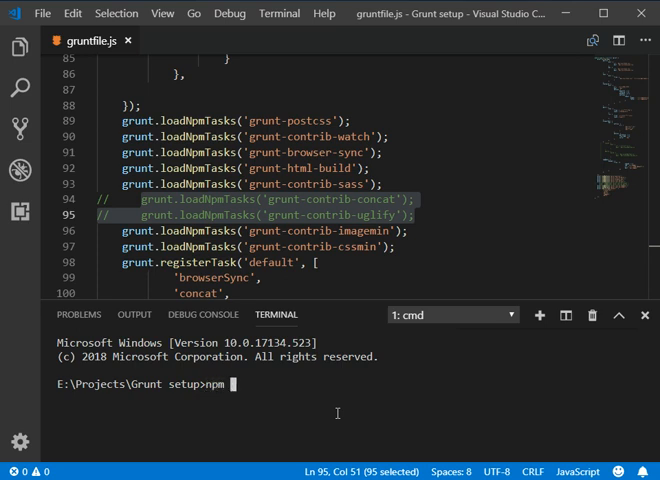
text(install gr)
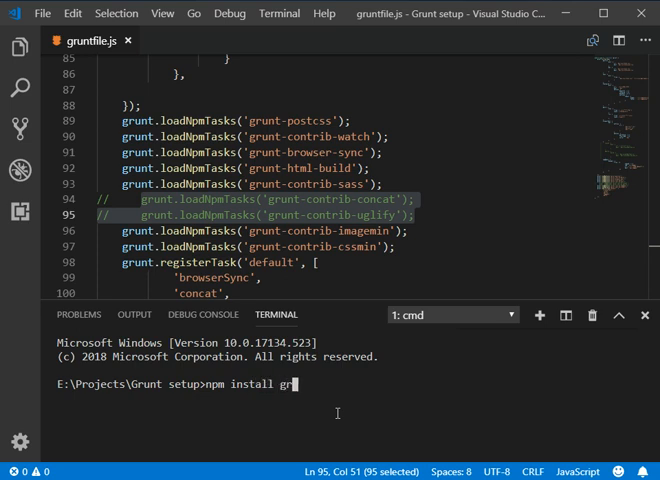
text(unt-)
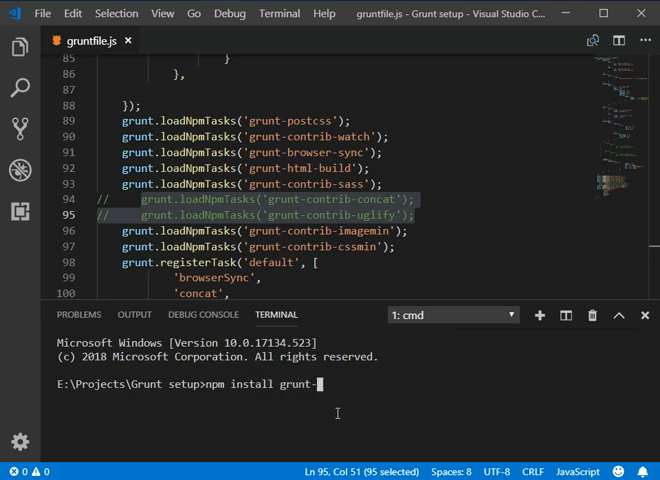
text(babel)
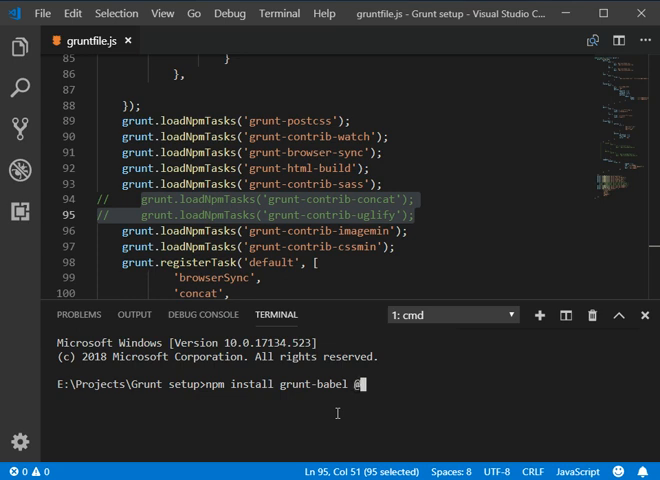
text(@babel)
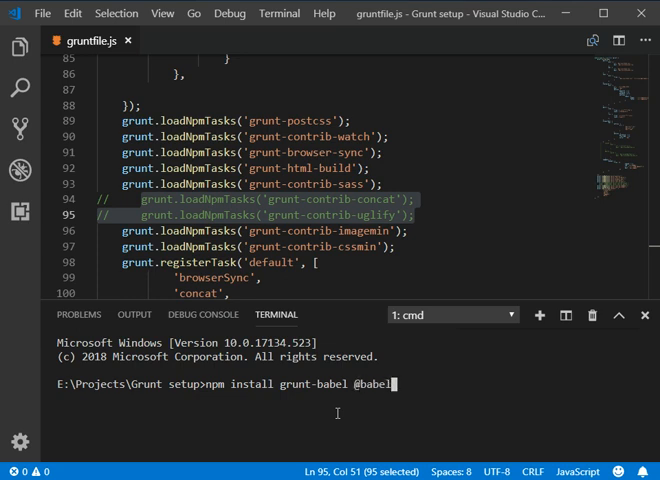
text(/core)
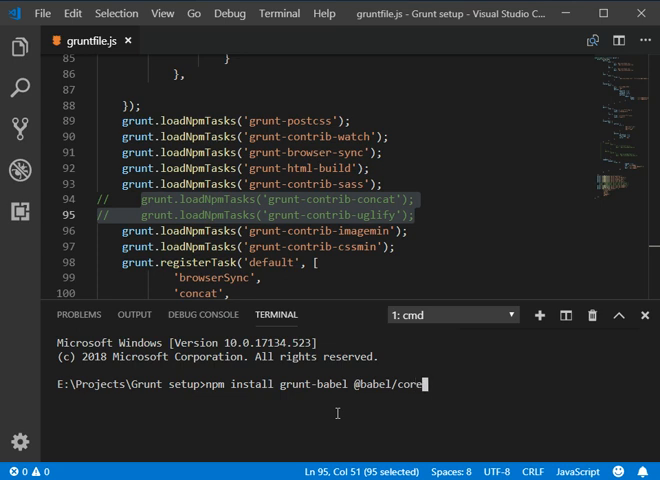
text(@babel/)
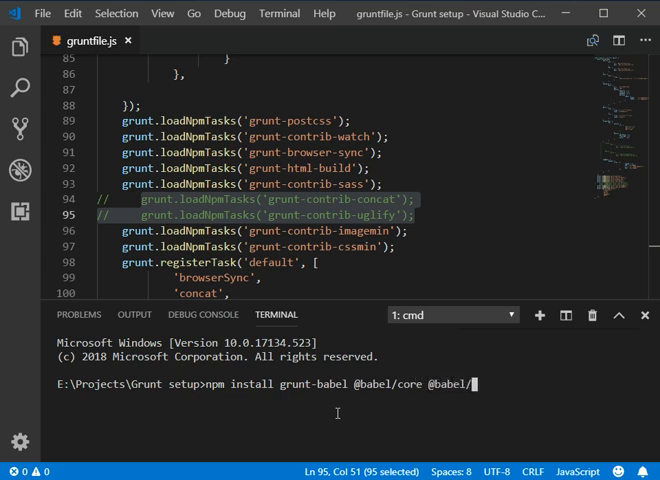
text(preset-en)
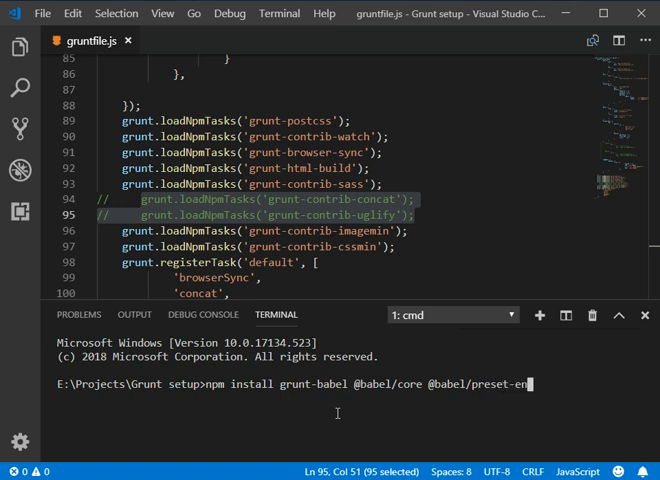
key(Enter)
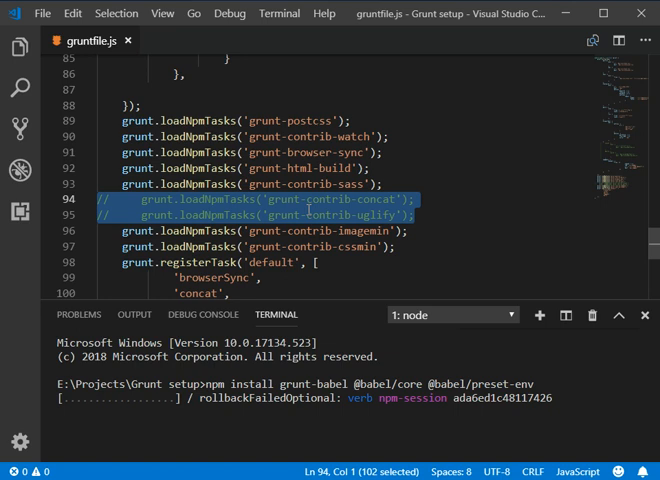
Add a babel task block after postcss with options setting sourceMap to true
scroll(up, 3)
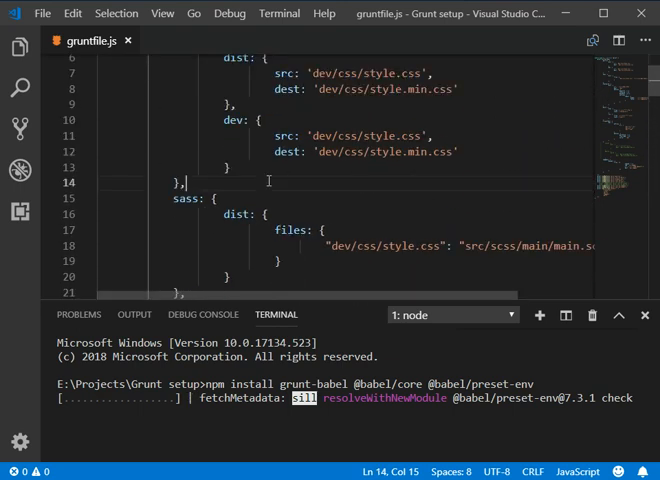
key(Enter)
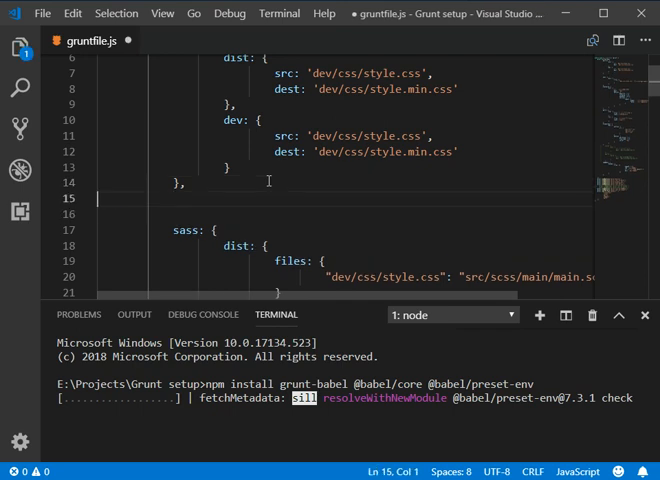
text(gru)
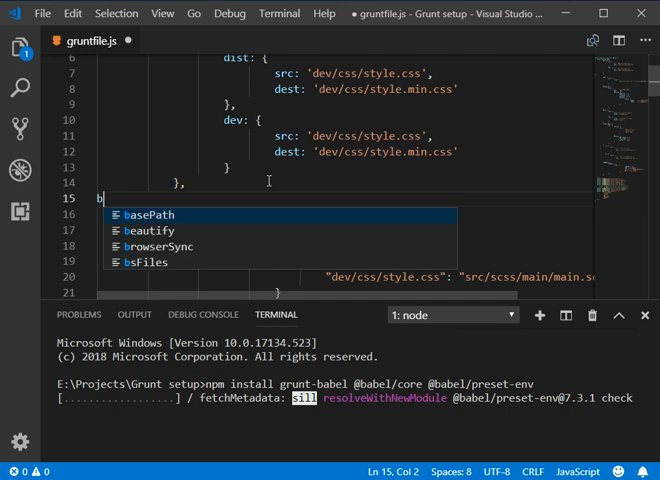
text(abel)
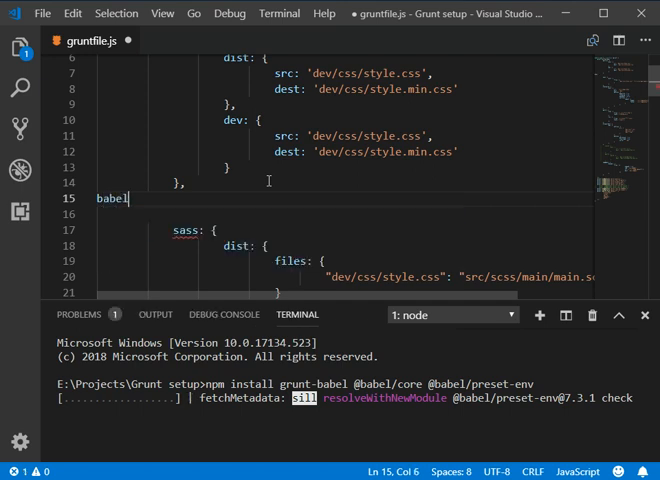
text(:{})
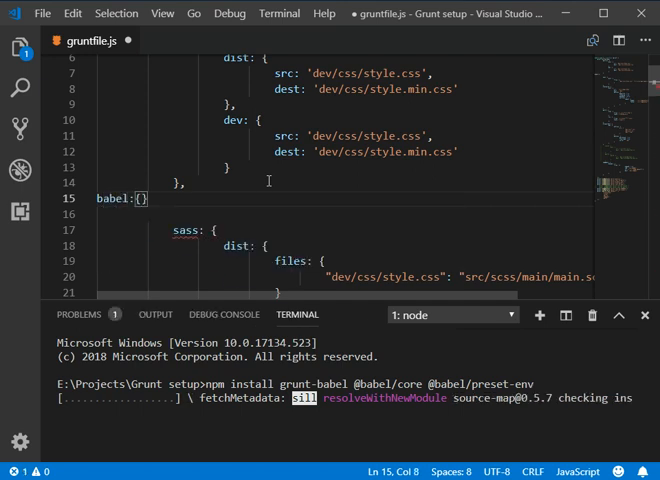
text(options{)
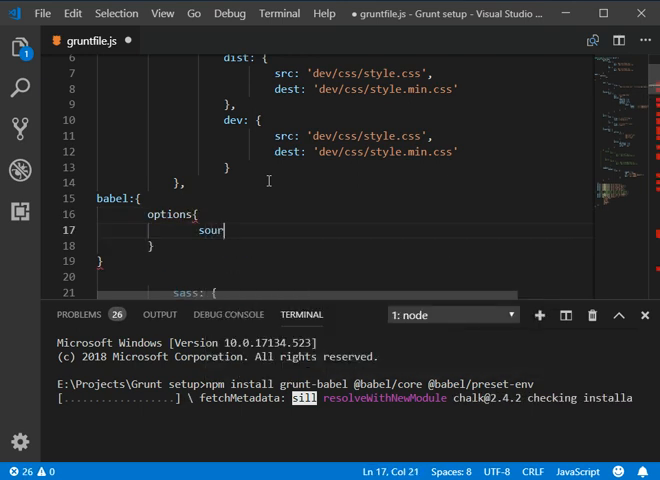
text(ceMap: t)
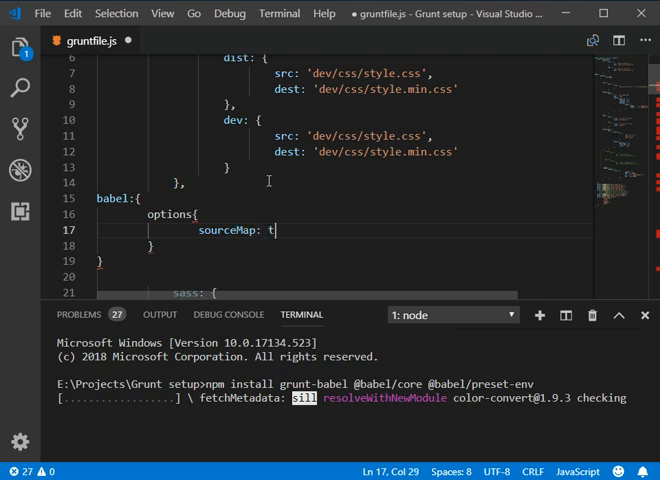
text(rue,)
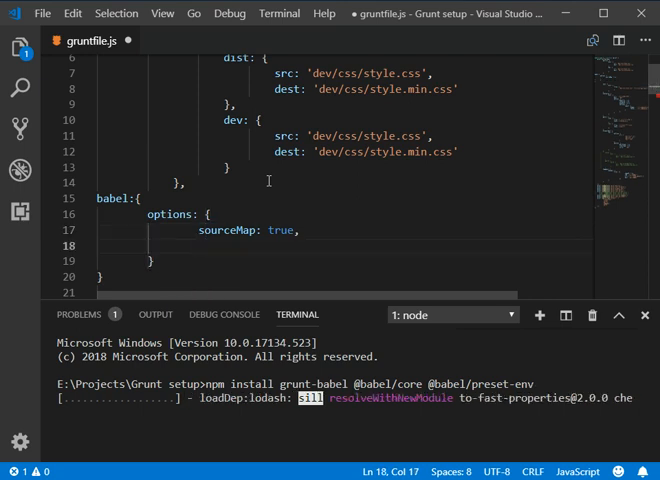
text(presets: [)
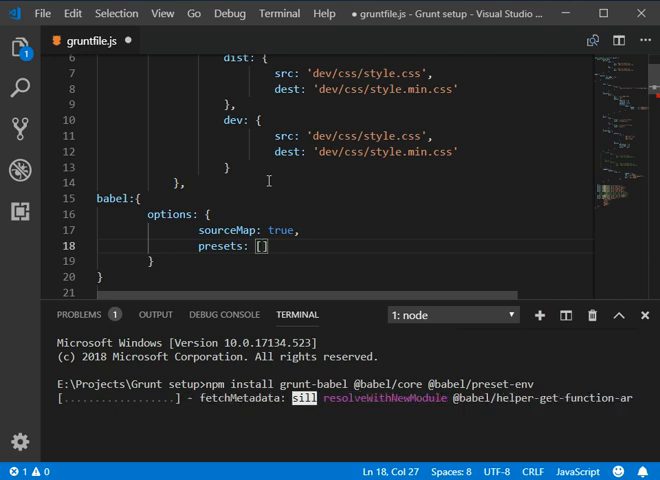
text('')
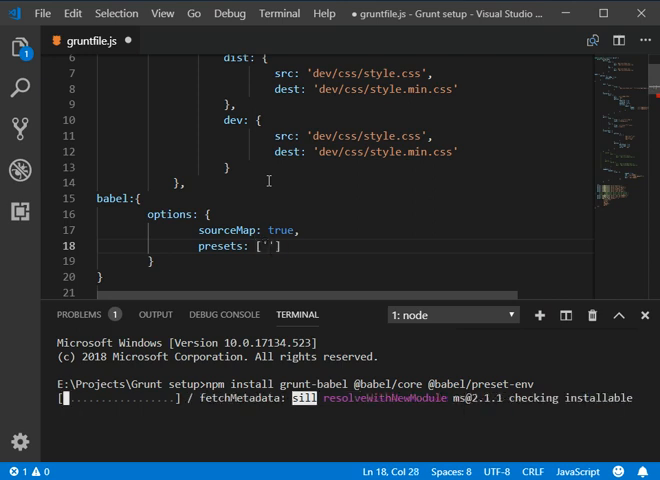
text(@babel)
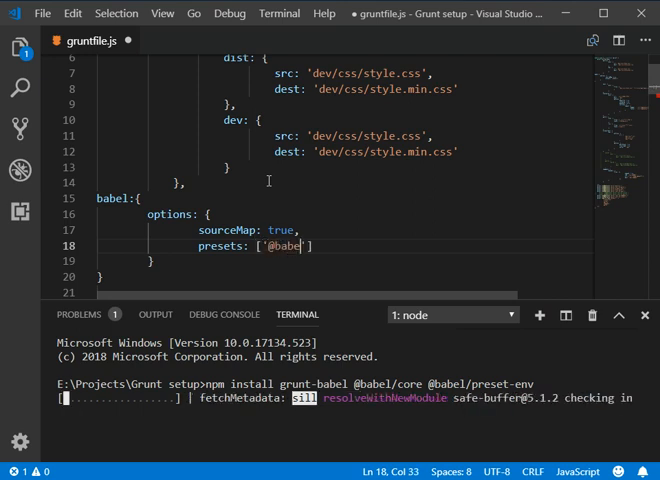
text(/pr)
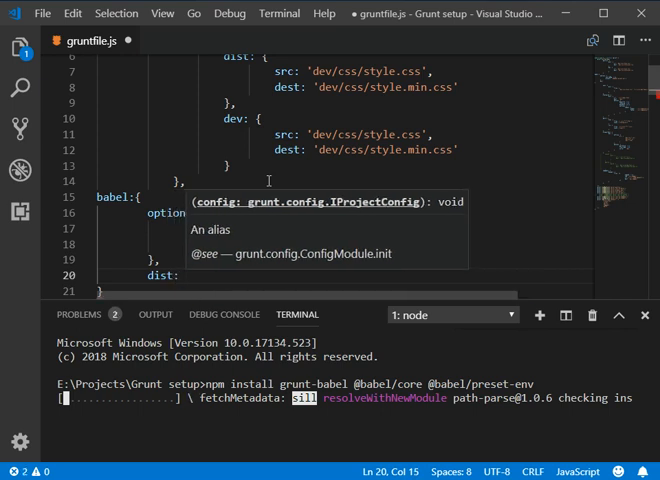
Add an empty files block inside the babel dist target and position the cursor within it
text(file)
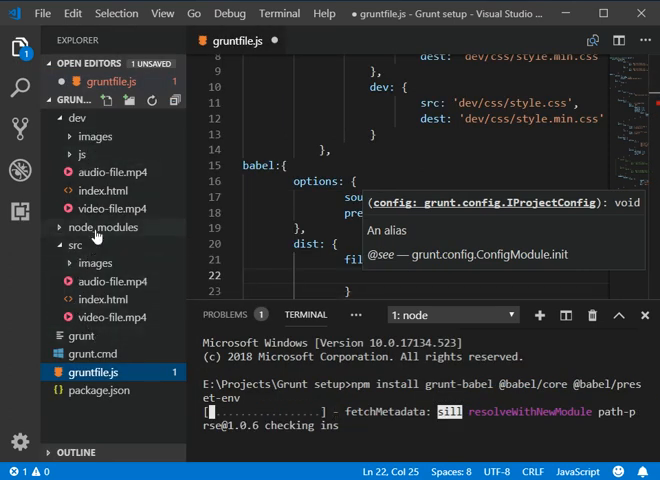
mouse_move(100, 244)
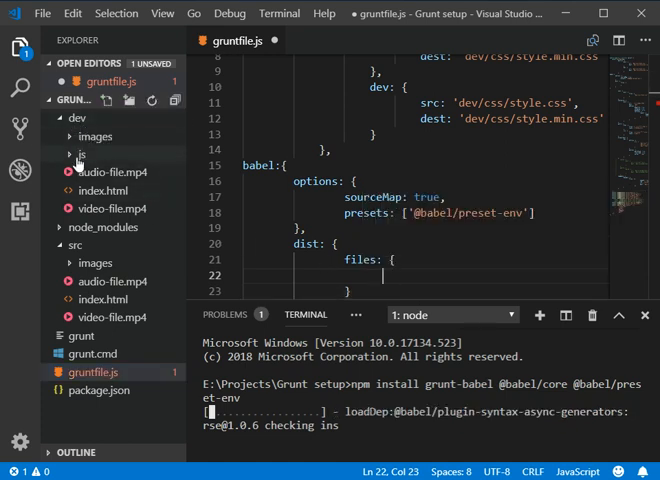
click(82, 154)
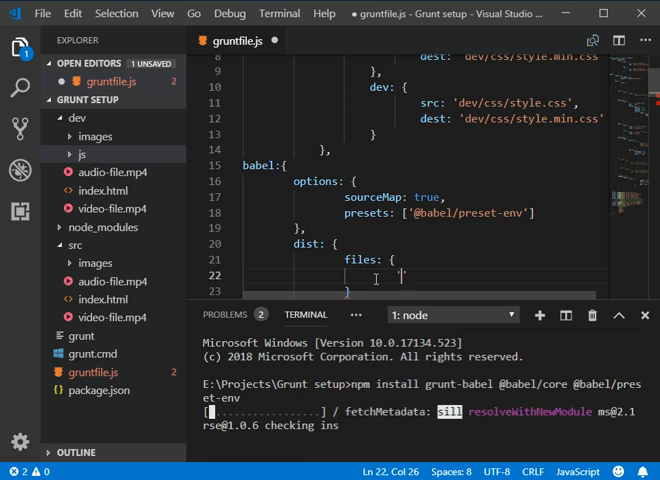
Enter 'dev/js/production.js' as the destination key in the dist files mapping
text('dev)
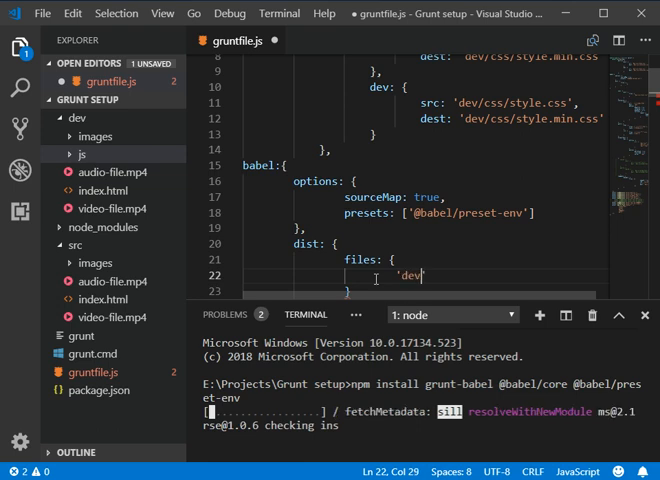
text(/)
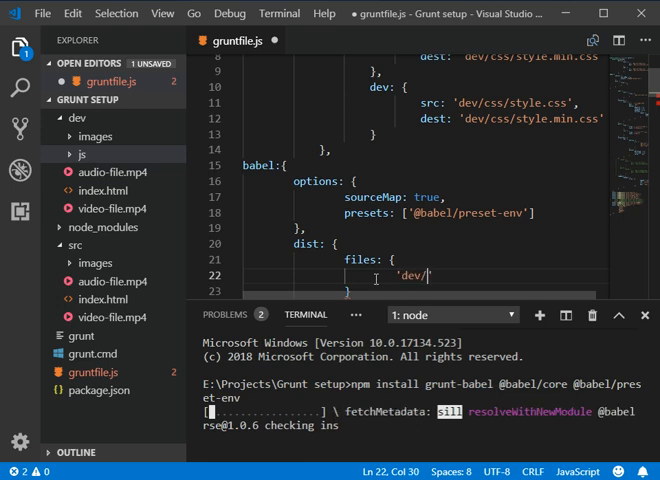
text(js/)
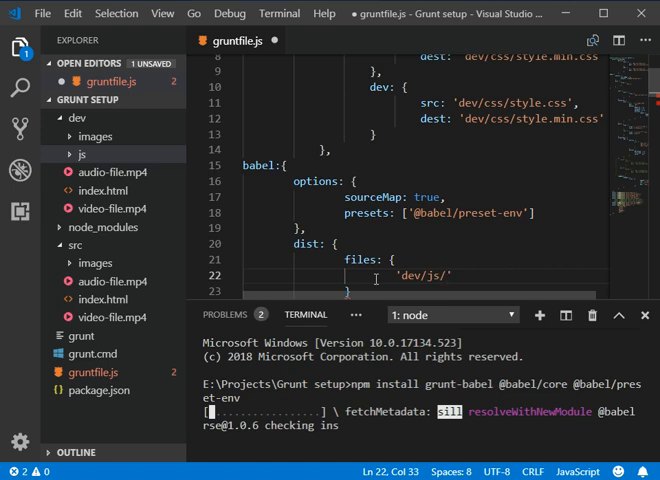
text(production.js)
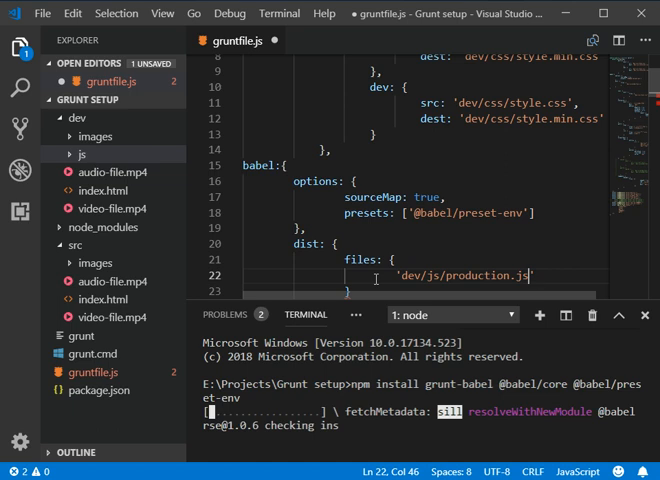
text(: '')
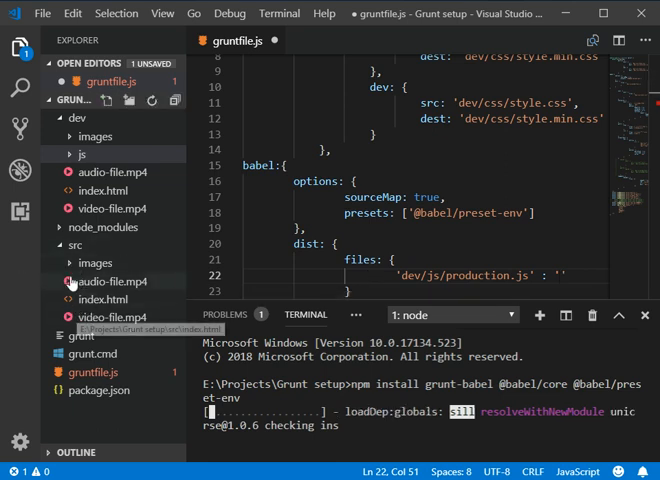
Create src/js/main.js from the Explorer, then start the 'src/j…' source path in gruntfile.js
right_click(76, 244)
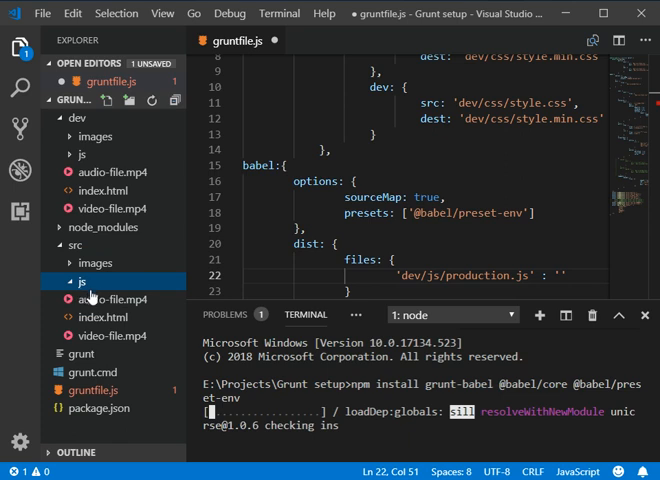
right_click(84, 282)
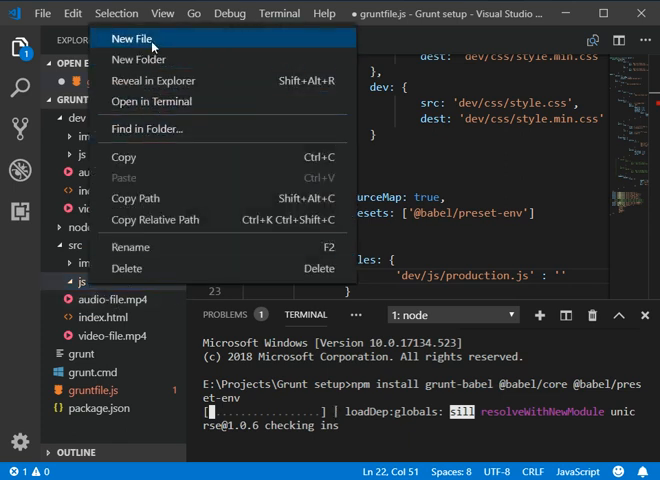
click(134, 40)
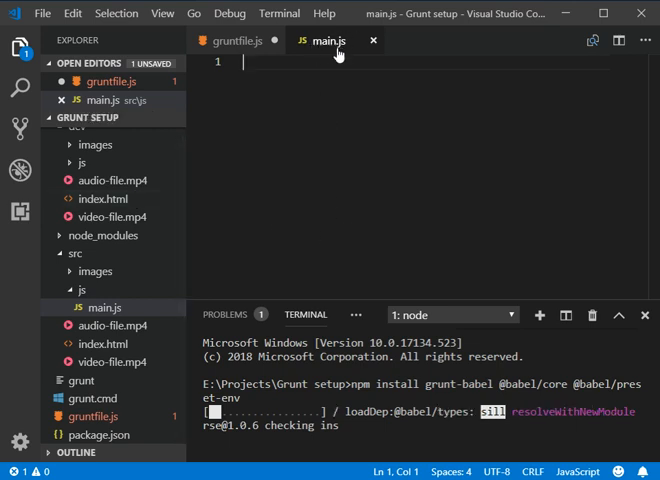
click(230, 40)
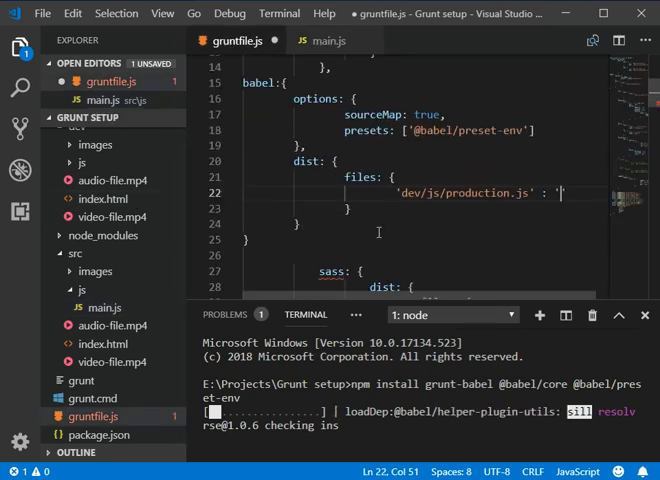
mouse_move(404, 242)
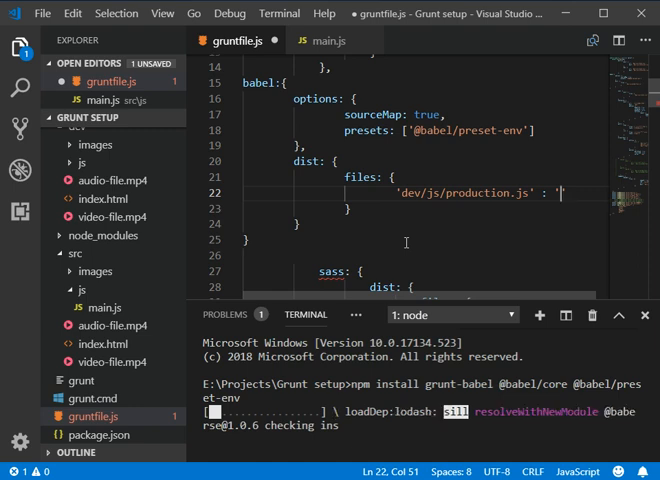
text(src)
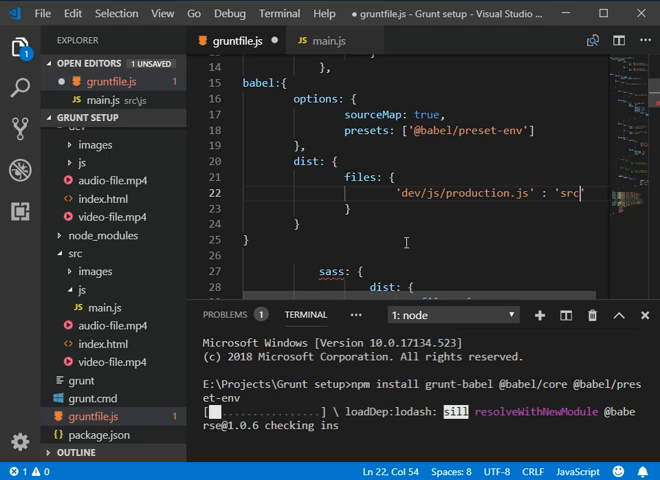
text(/j)
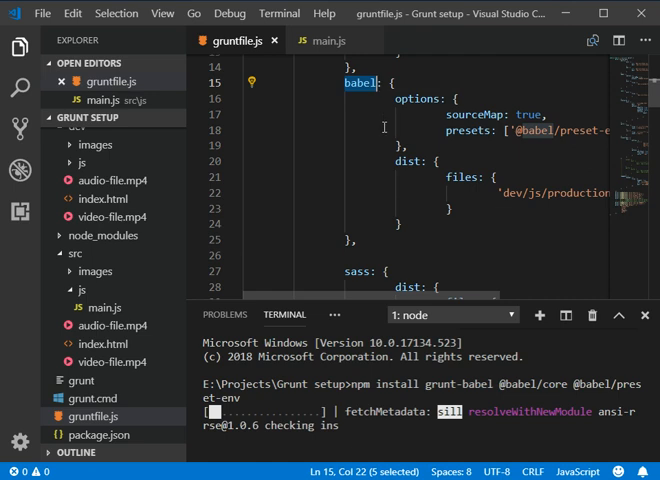
Add a grunt.loadNpmTasks('babel') line after the sass plugin load
scroll(down, 3)
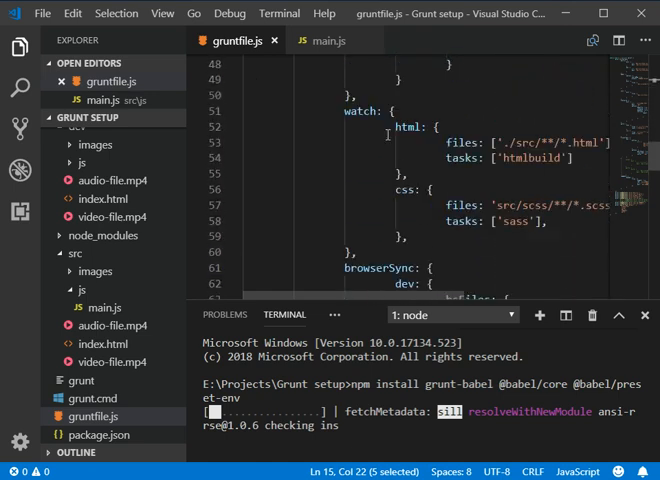
scroll(down, 3)
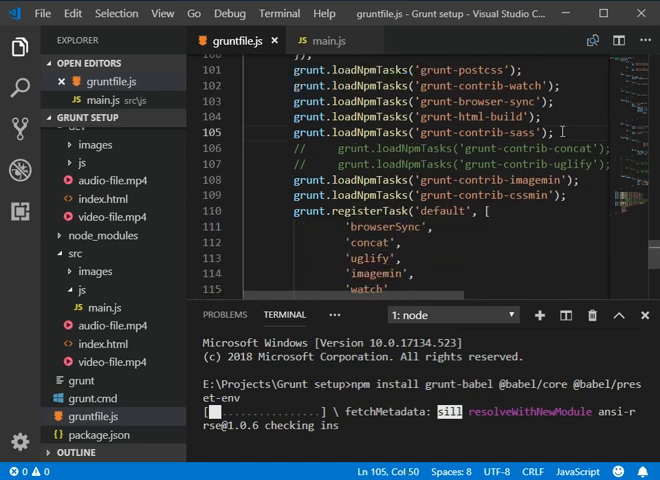
text(g)
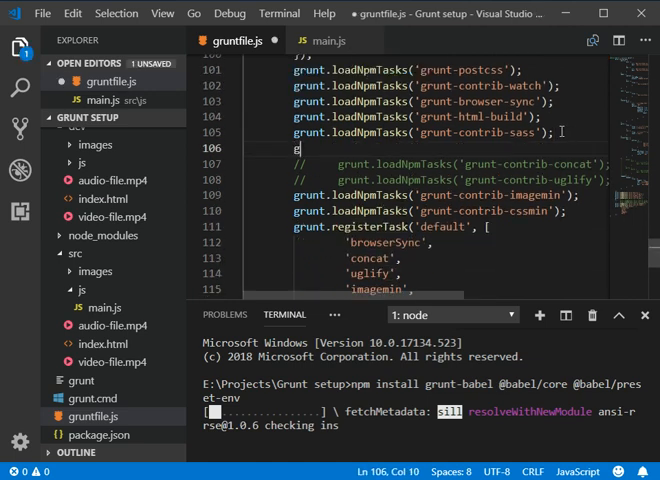
text(grunt.)
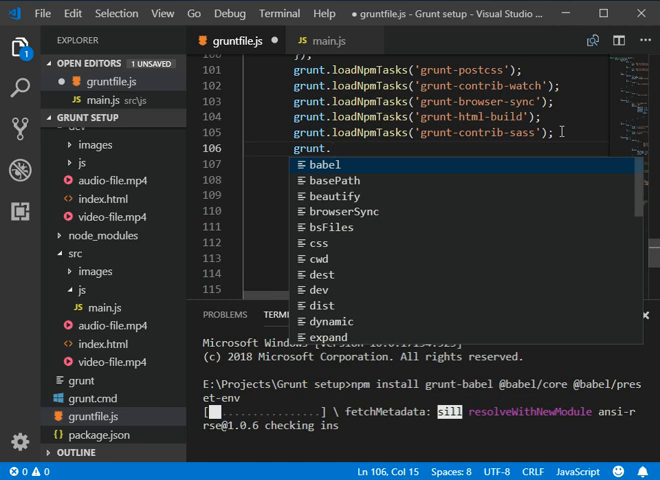
text(tasks)
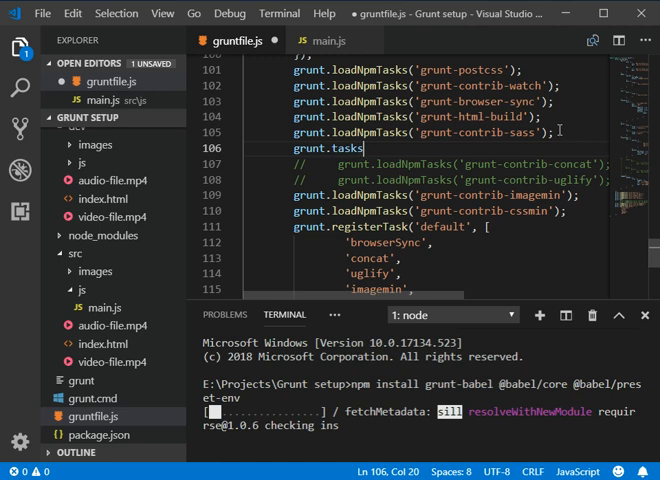
double_click(348, 148)
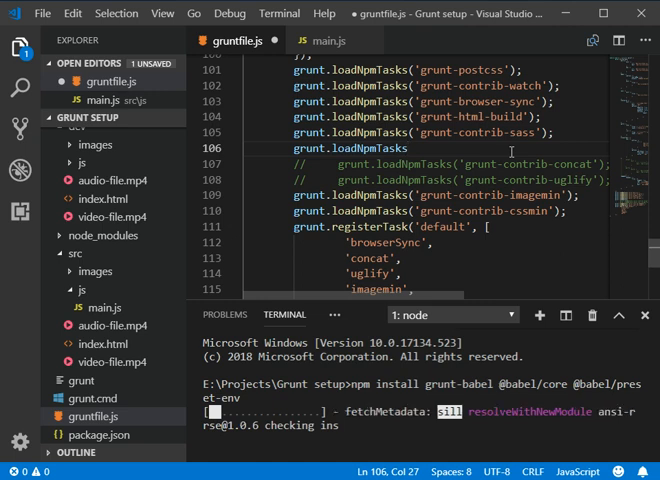
text(()
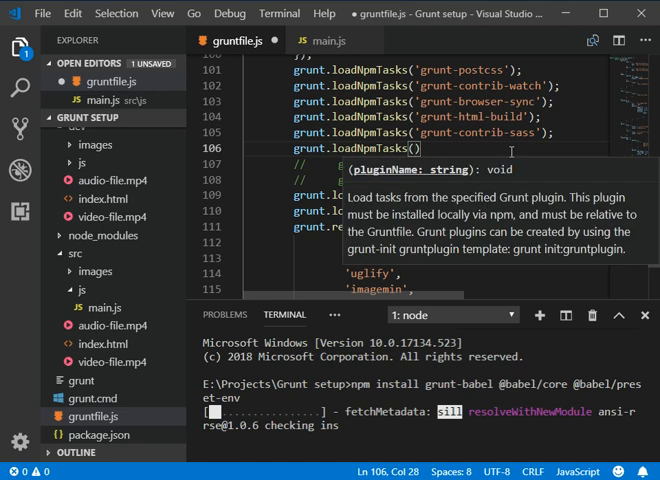
text(')
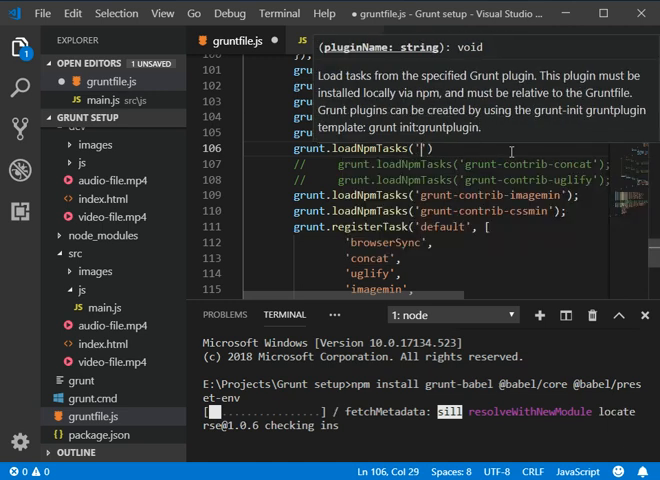
text(babel)
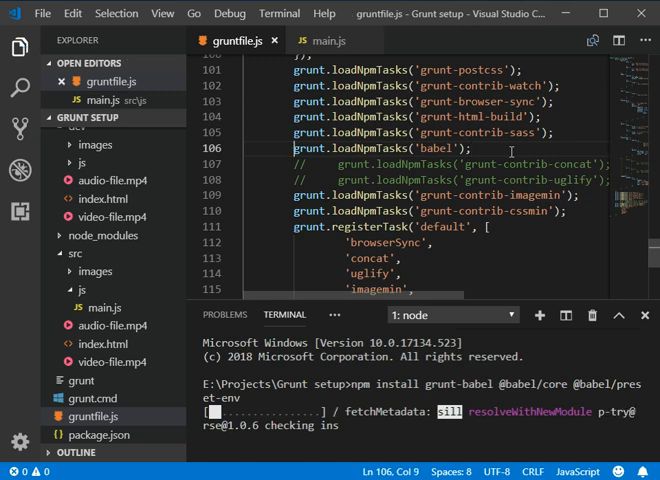
Add 'watch' to the default registerTask array
double_click(424, 148)
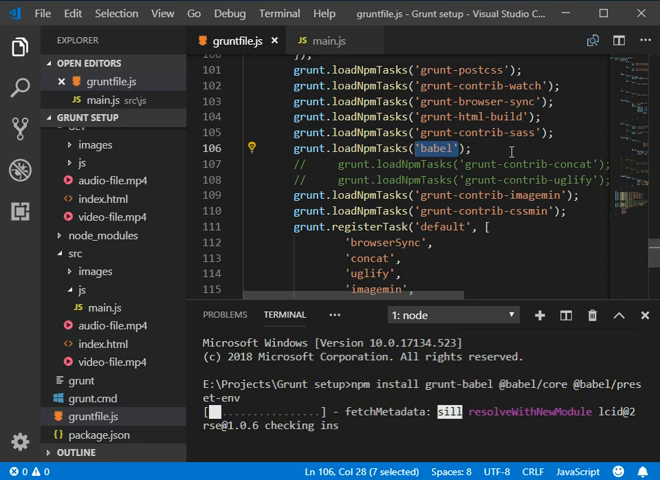
text('watch')
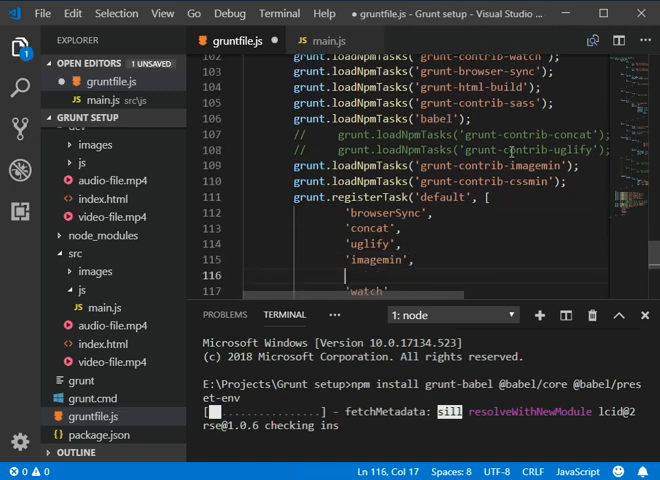
Add 'babel' to the default task list while npm install finishes
text('babel')
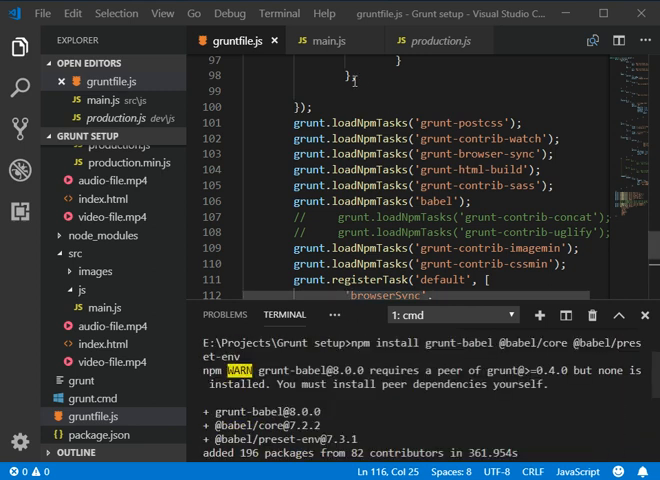
Run grunt babel in the terminal, which fails because the task isn't loaded
click(328, 40)
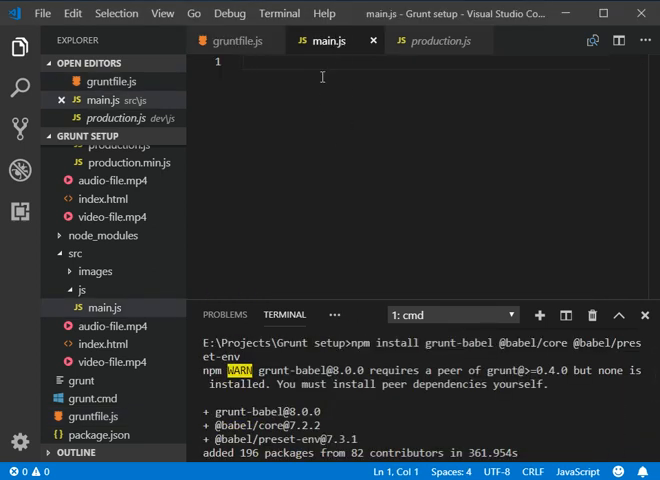
mouse_move(316, 88)
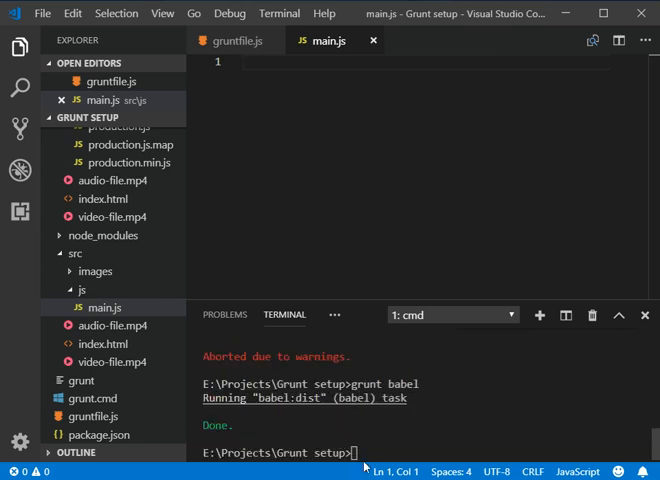
text(grunt babel)
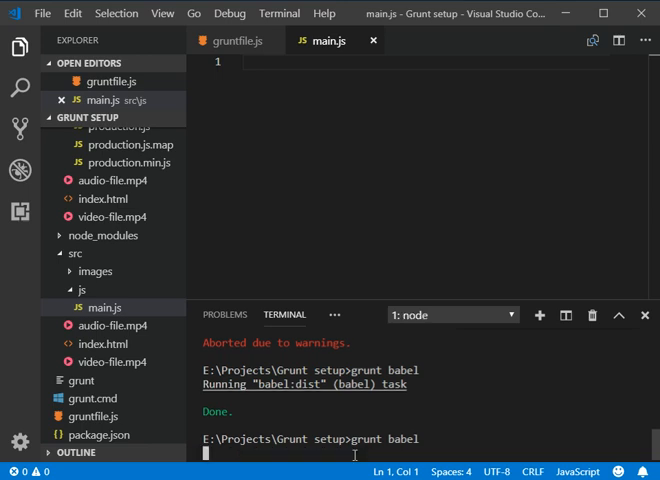
key(Enter)
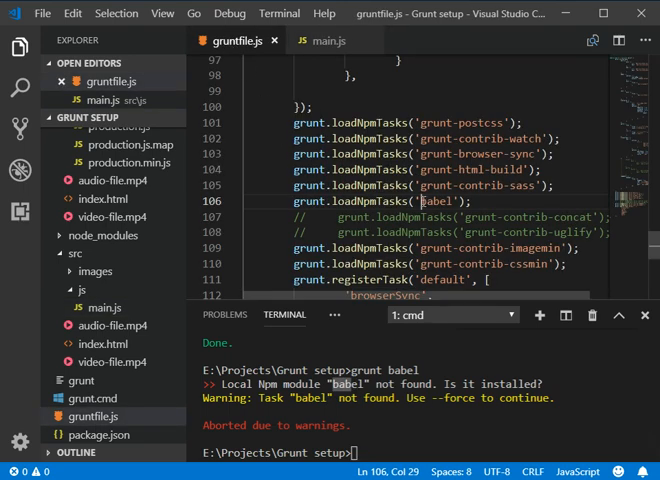
With loadNpmTasks fixed to 'grunt-babel', rerun grunt babel so babel:dist completes
text(grunt-)
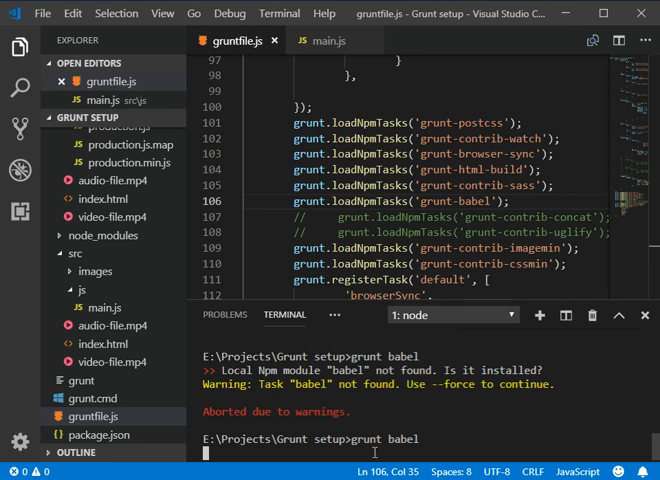
key(Enter)
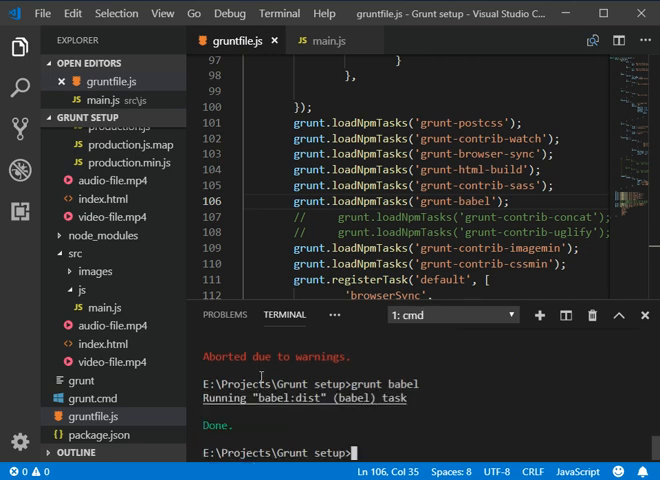
click(328, 40)
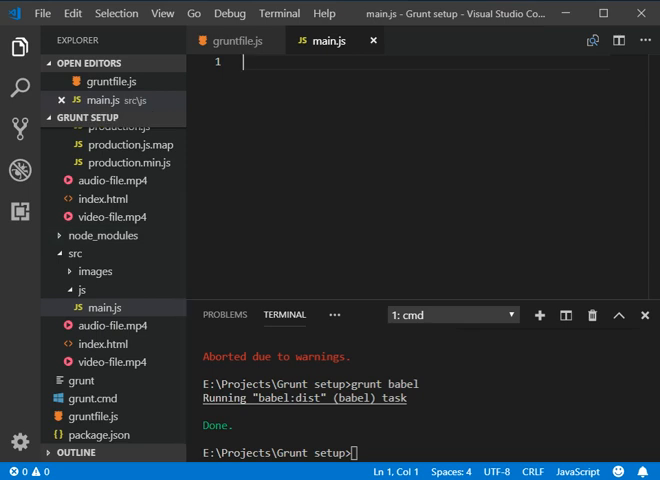
mouse_move(350, 92)
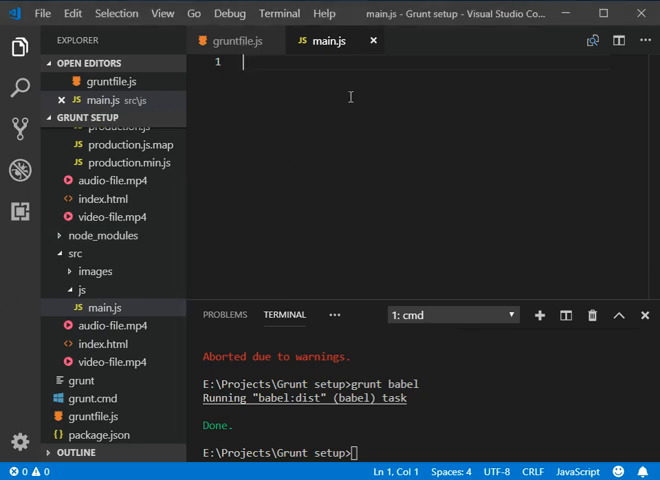
mouse_move(284, 110)
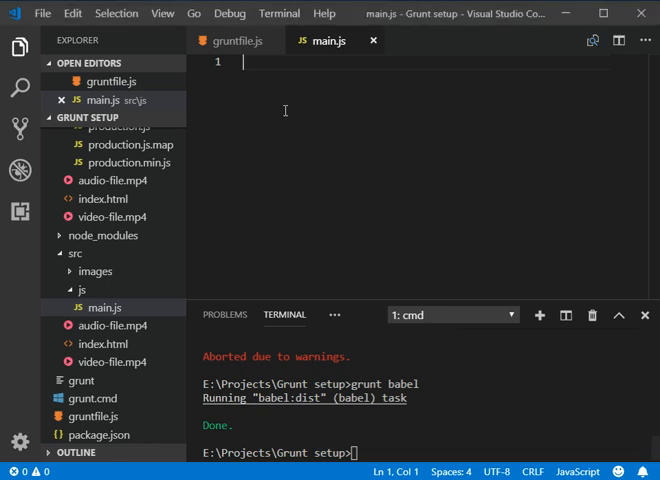
Write [1,2,3].map(n => n + 1); in main.js using autocompletion
text([])
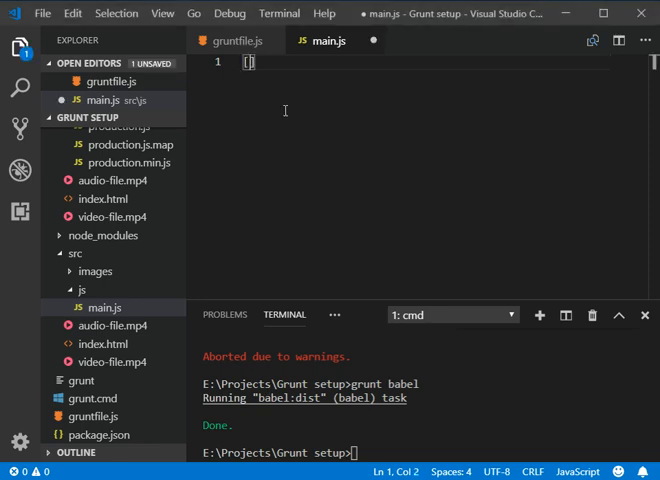
text(1,2,3)
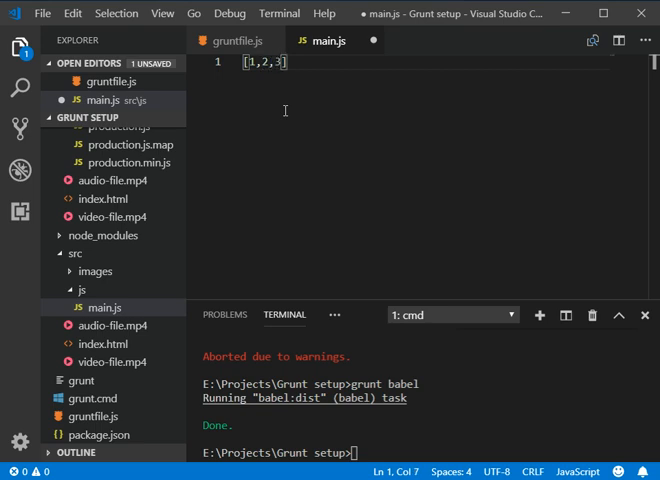
text(.)
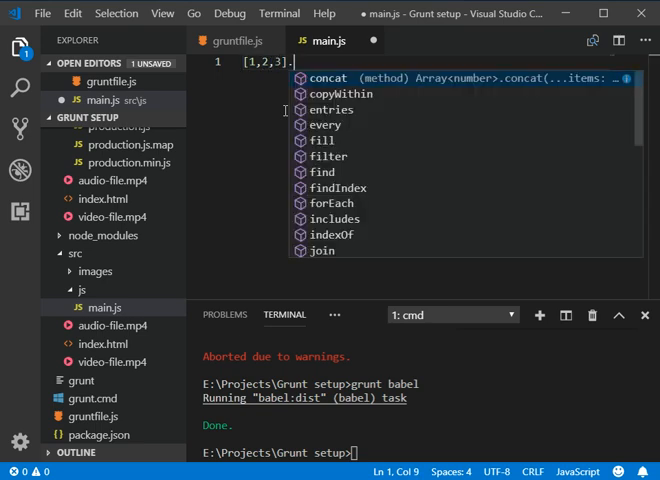
text(.map())
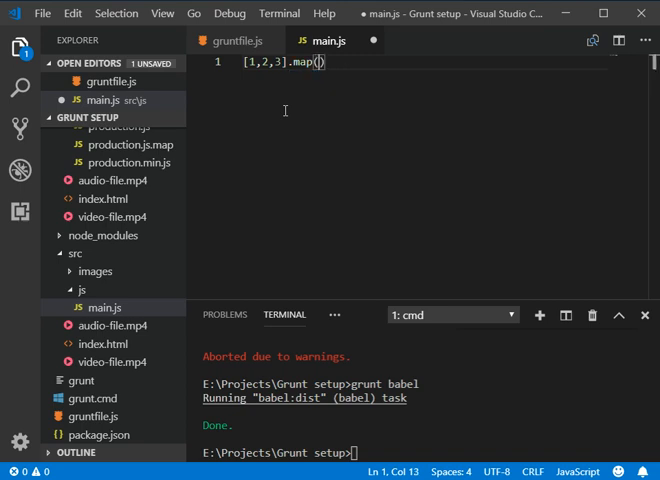
text(n)
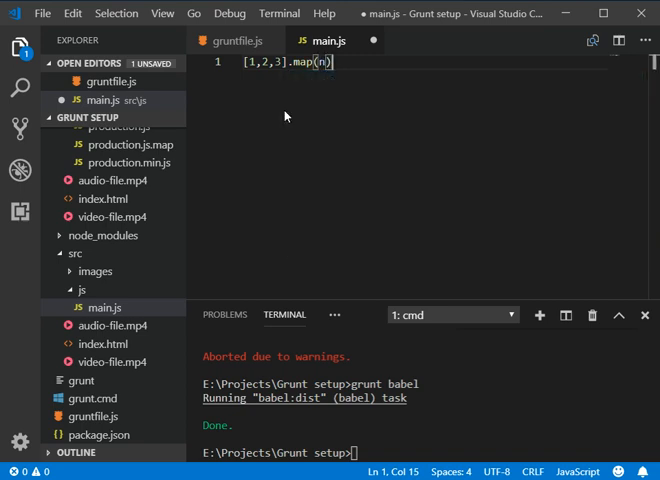
text(=)
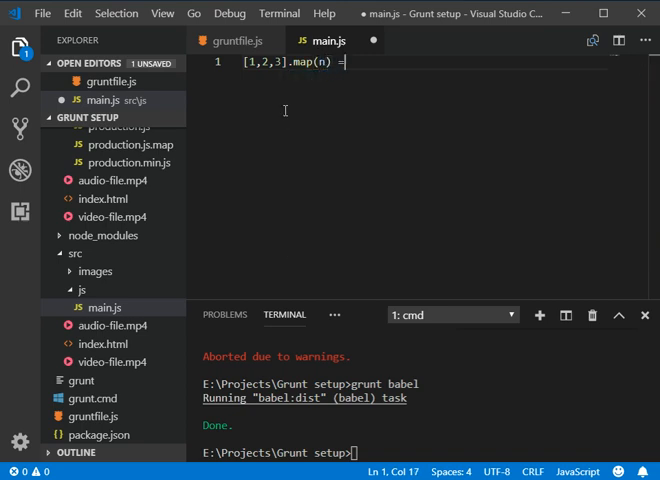
text(> n+)
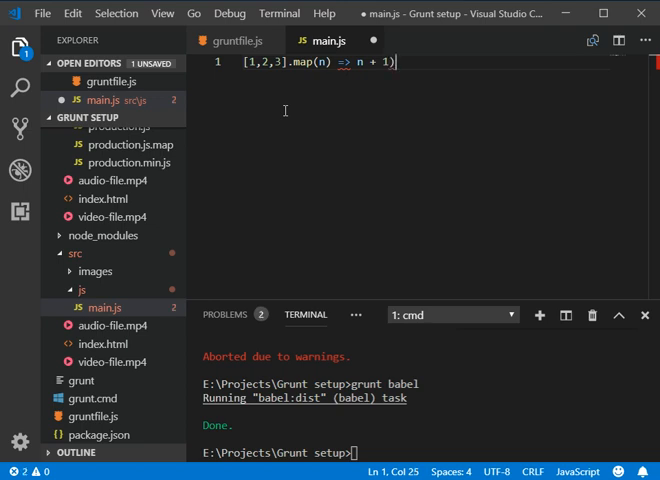
text(')
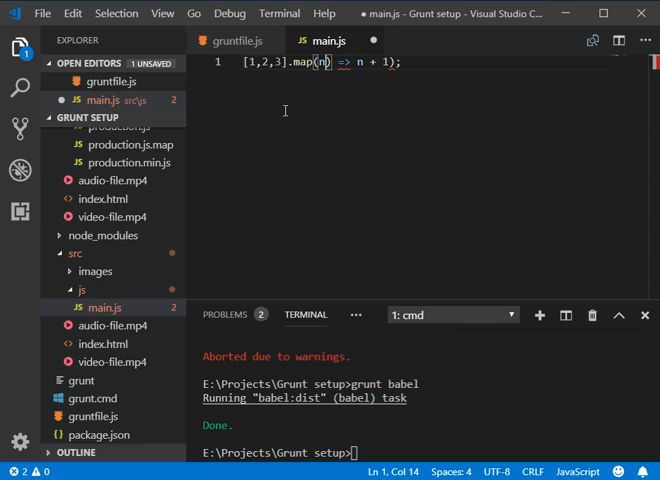
mouse_move(330, 62)
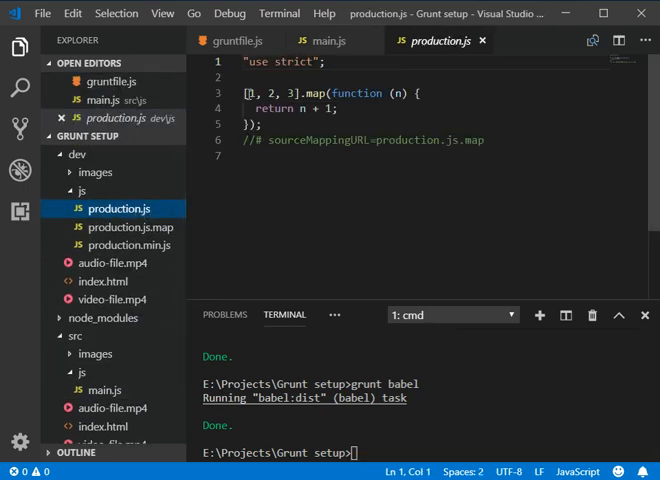
Inspect production.js, highlighting the transpiled map(function (n) { return n + 1; }) output
double_click(356, 92)
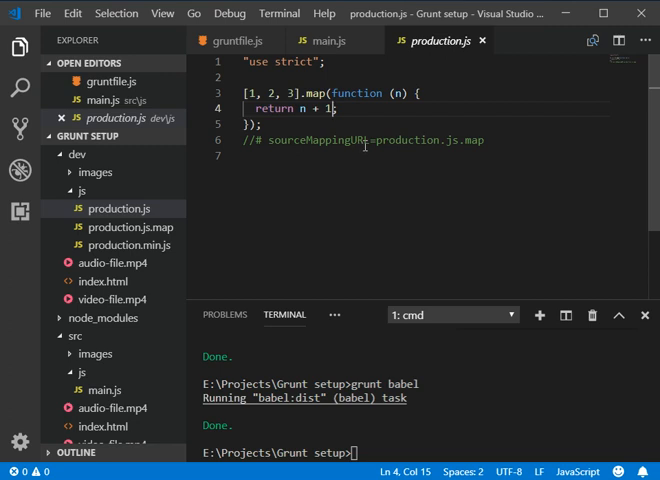
triple_click(364, 140)
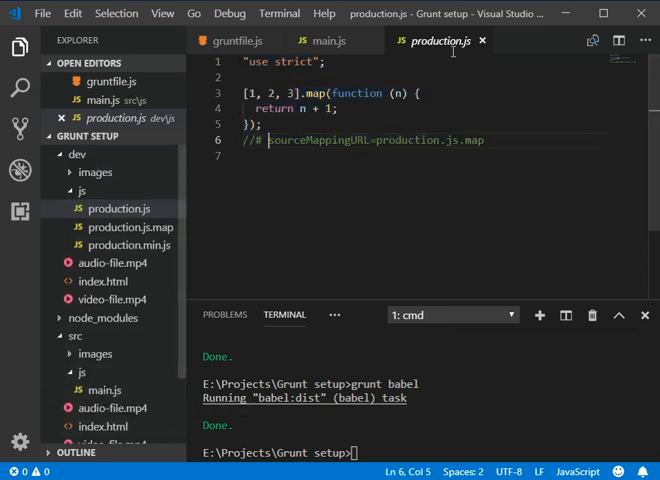
key(ctrl+a)
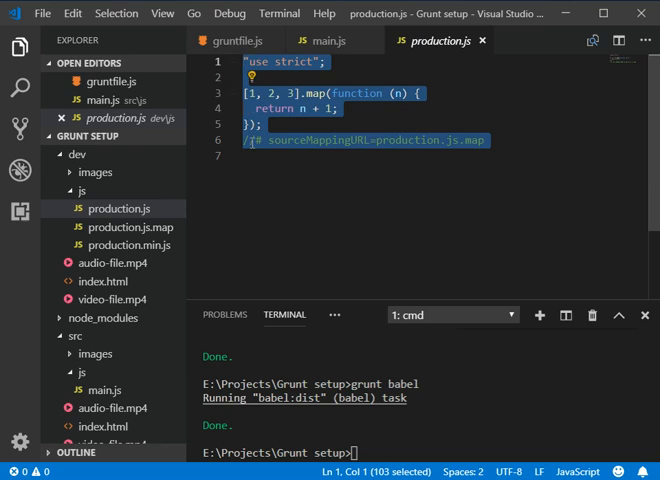
click(288, 170)
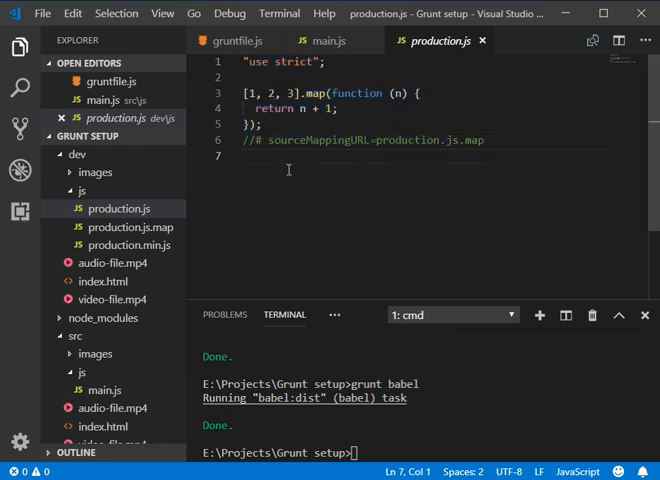